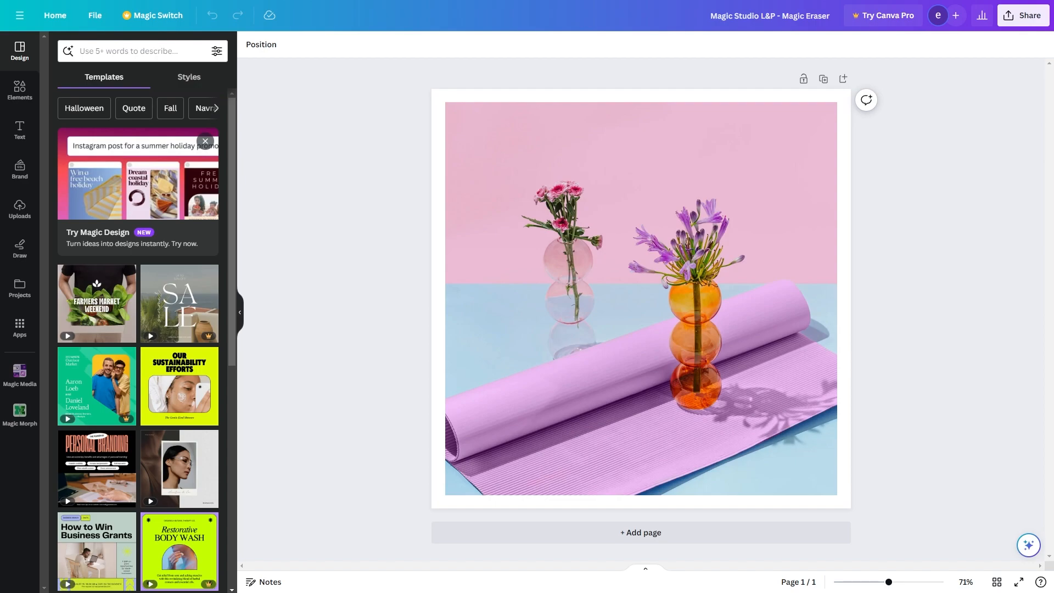
mouse_move(356, 227)
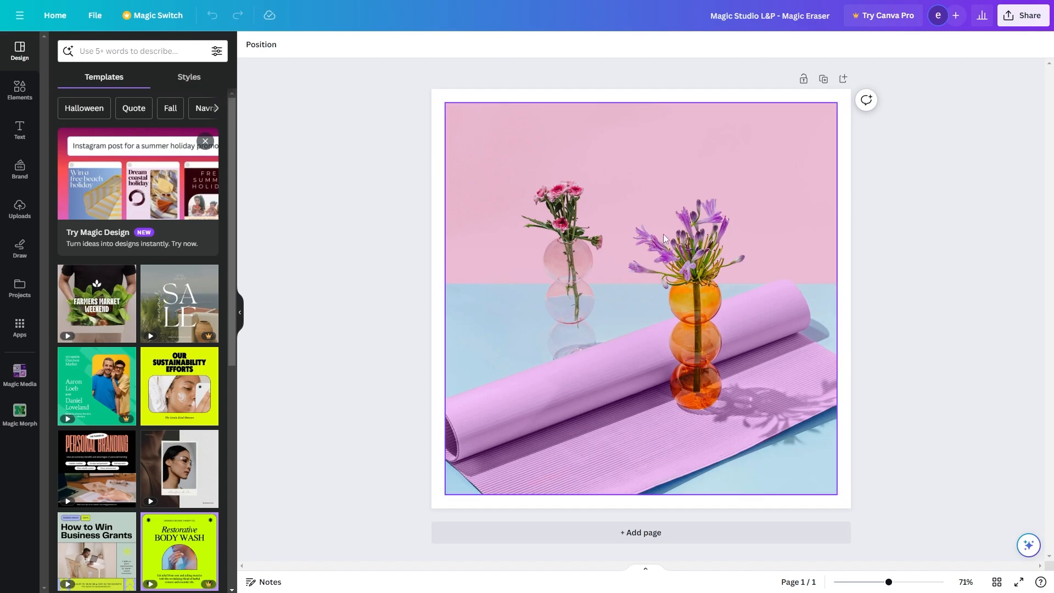
Select the flower photo and try Magic Eraser, triggering the Canva Pro trial prompt.
click(640, 299)
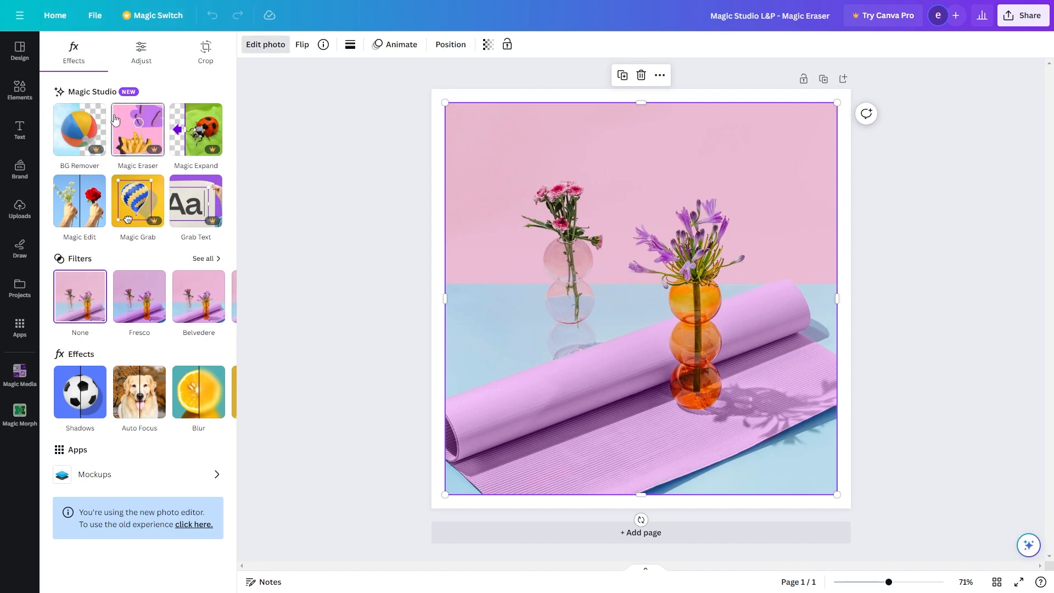
mouse_move(133, 115)
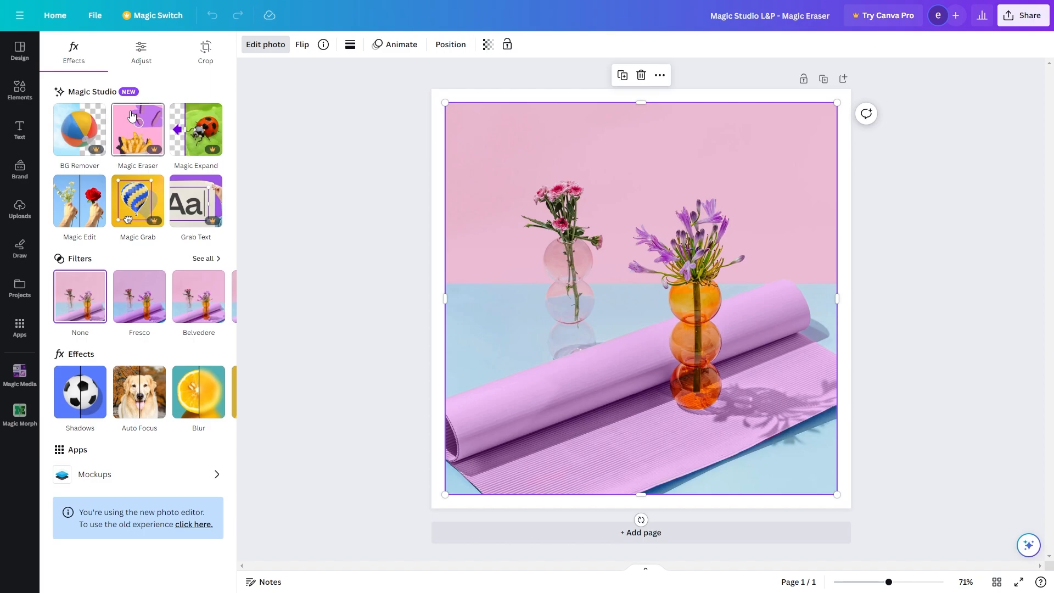
click(137, 129)
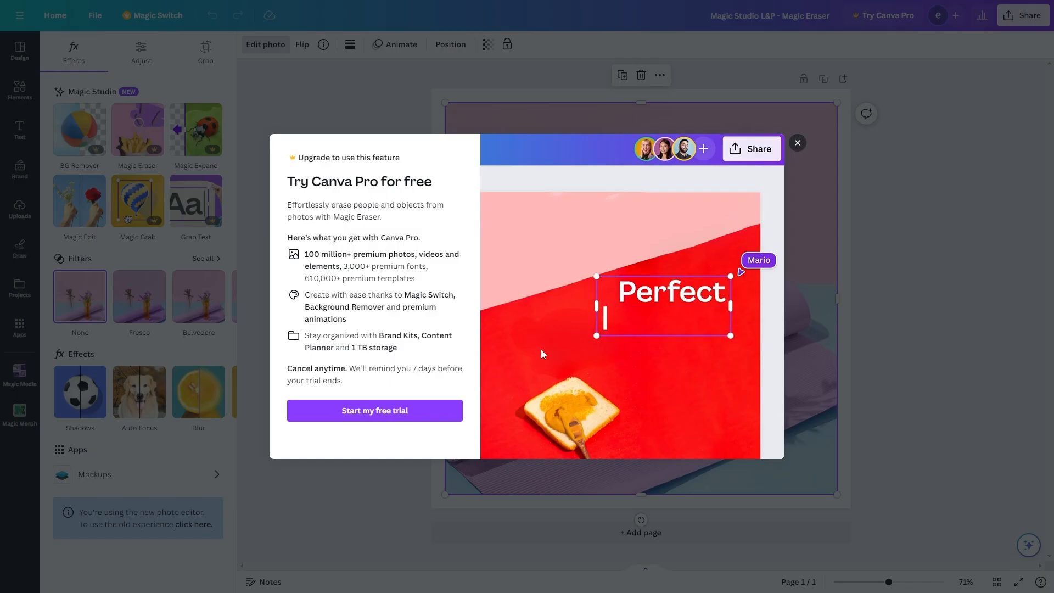